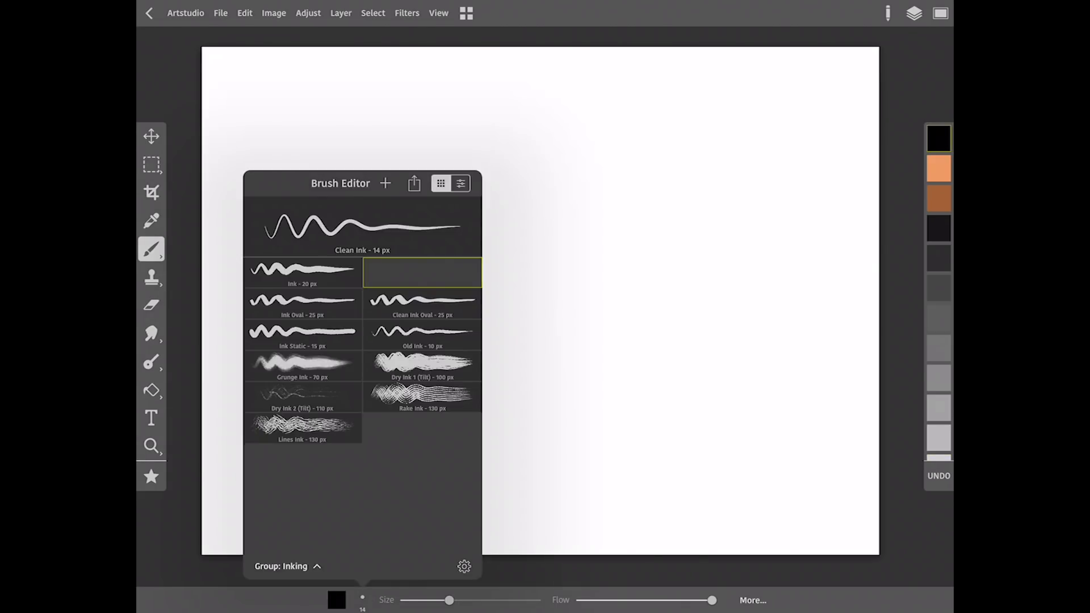
Step: Sketch a rough rounded-rectangle head outline in thin grey lines with an Inking brush
click(289, 567)
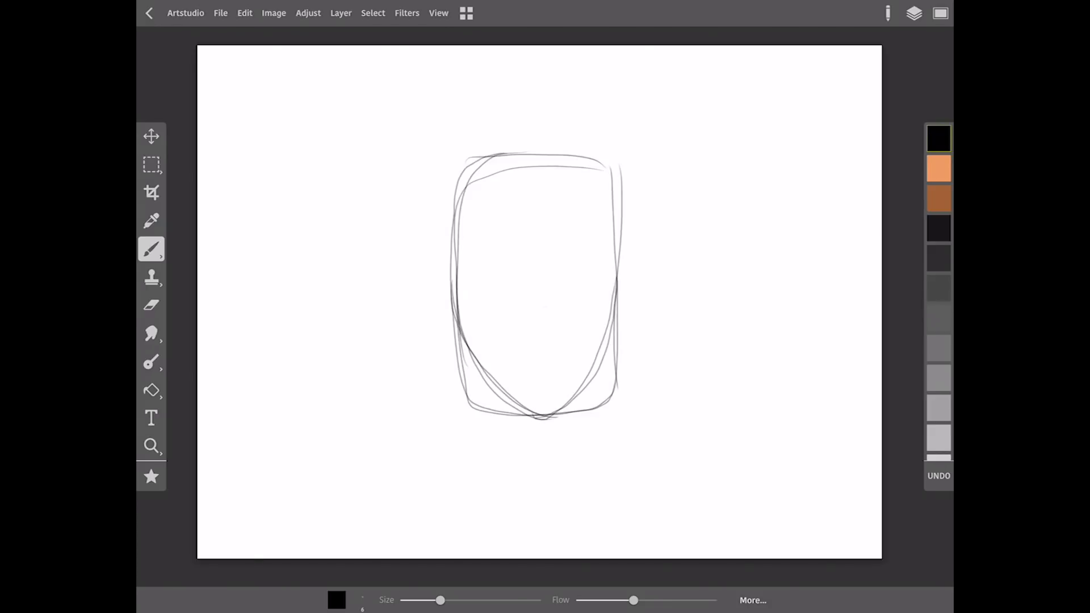
click(151, 136)
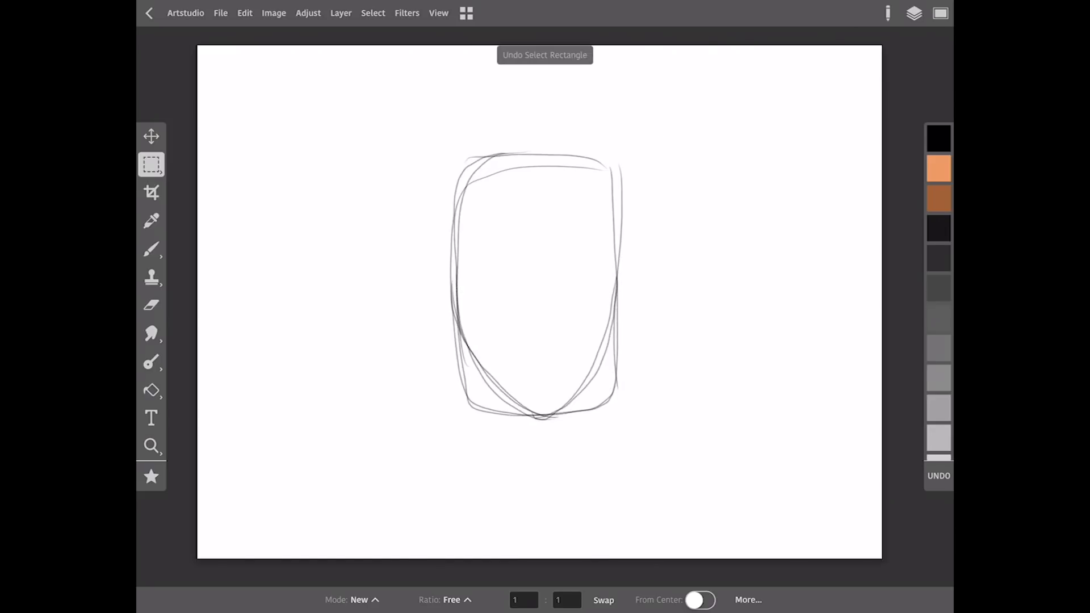
Step: Refine the head and sketch long hair, bangs, big eyes, nose, smile, ears and neckline
click(150, 249)
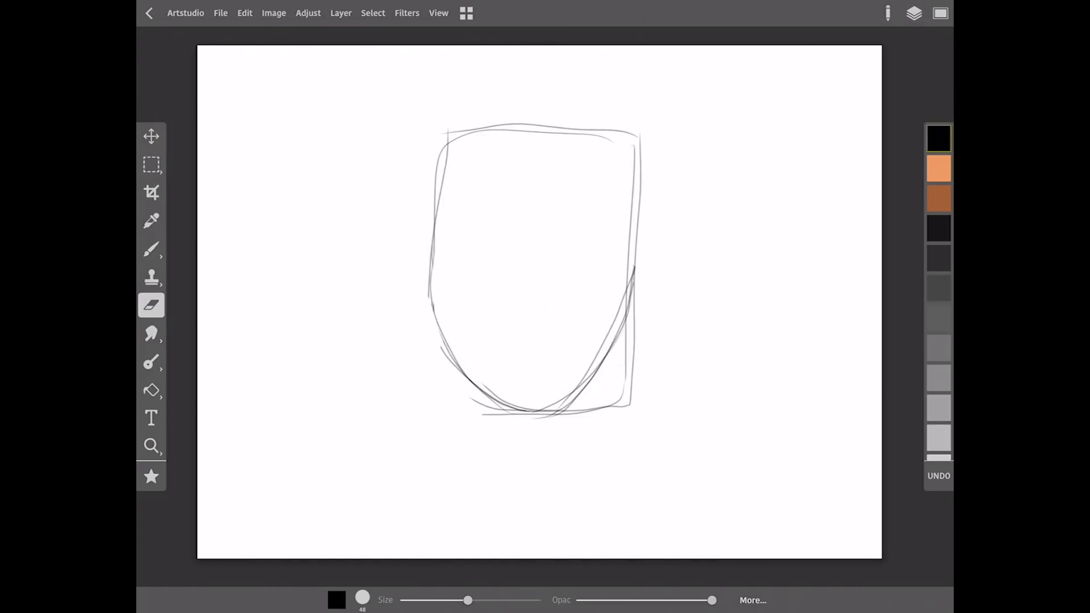
click(151, 249)
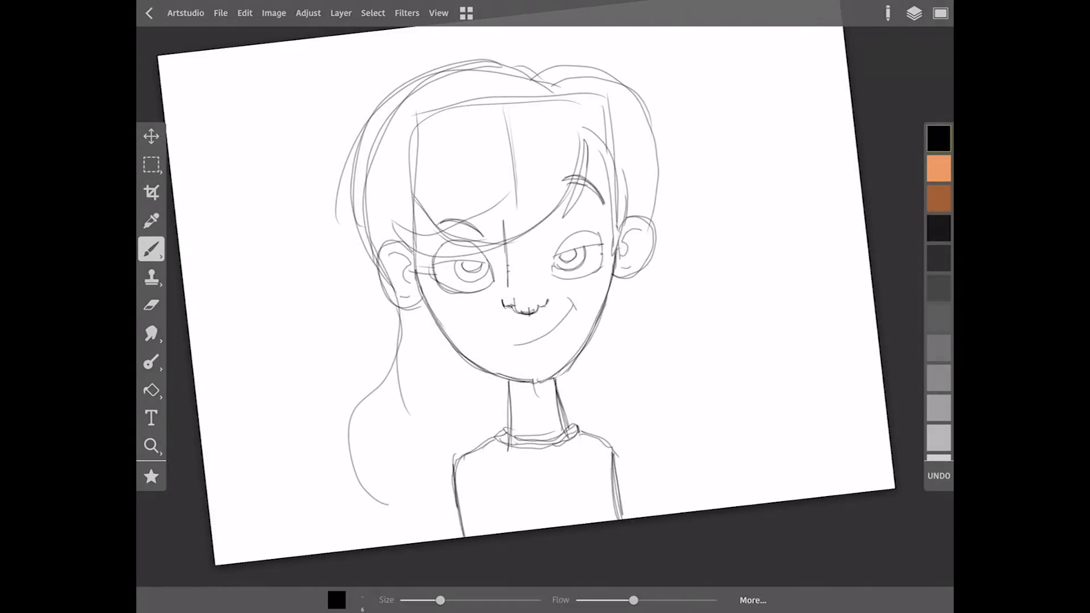
click(151, 305)
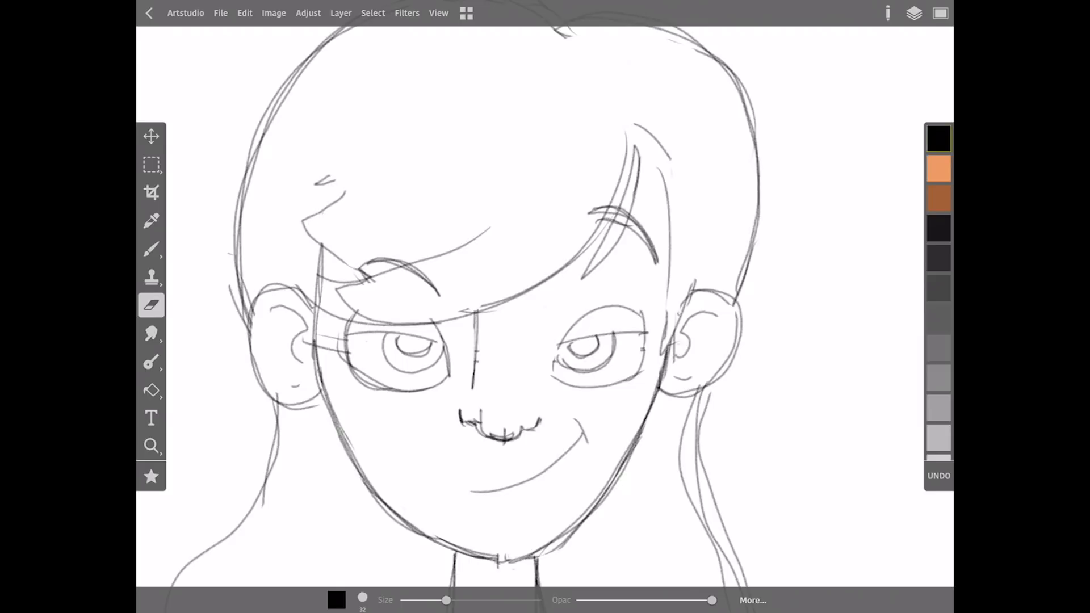
click(151, 249)
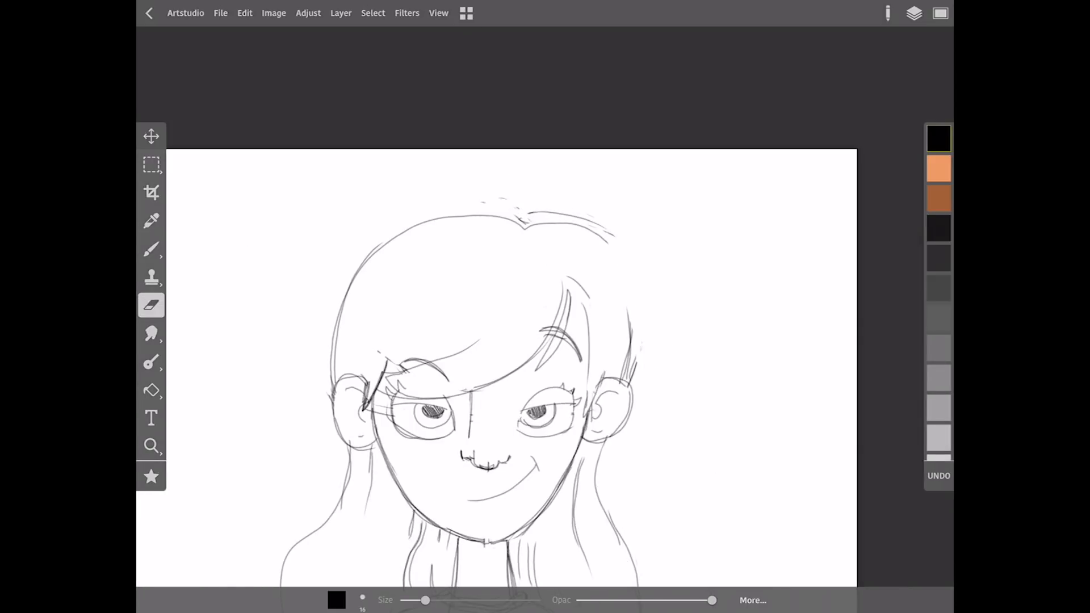
Step: Ink the faded sketch in bold black lines and paint the face and neck orange
click(151, 249)
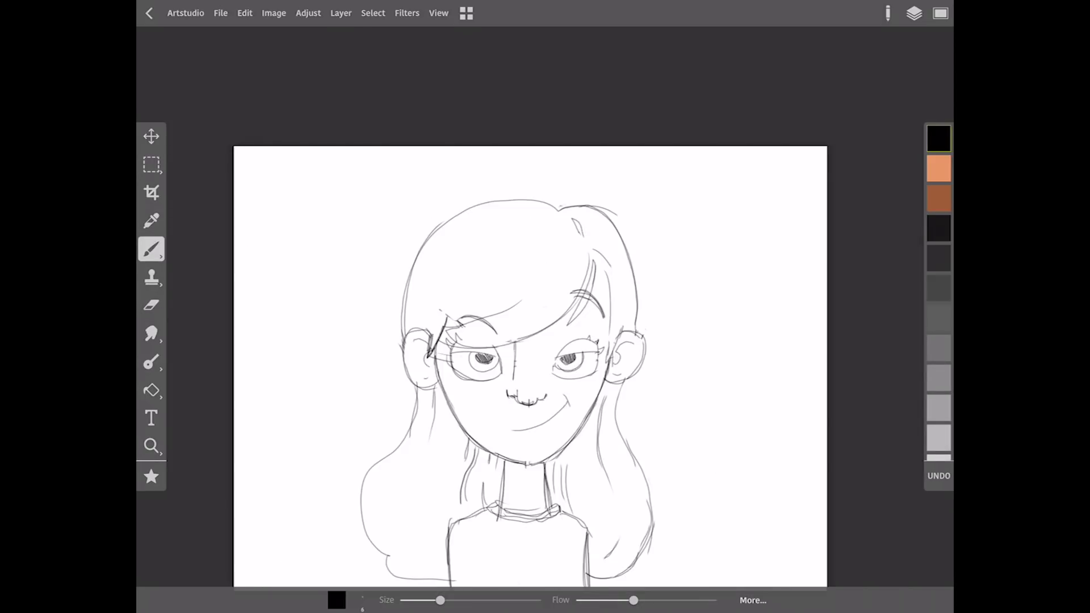
click(914, 14)
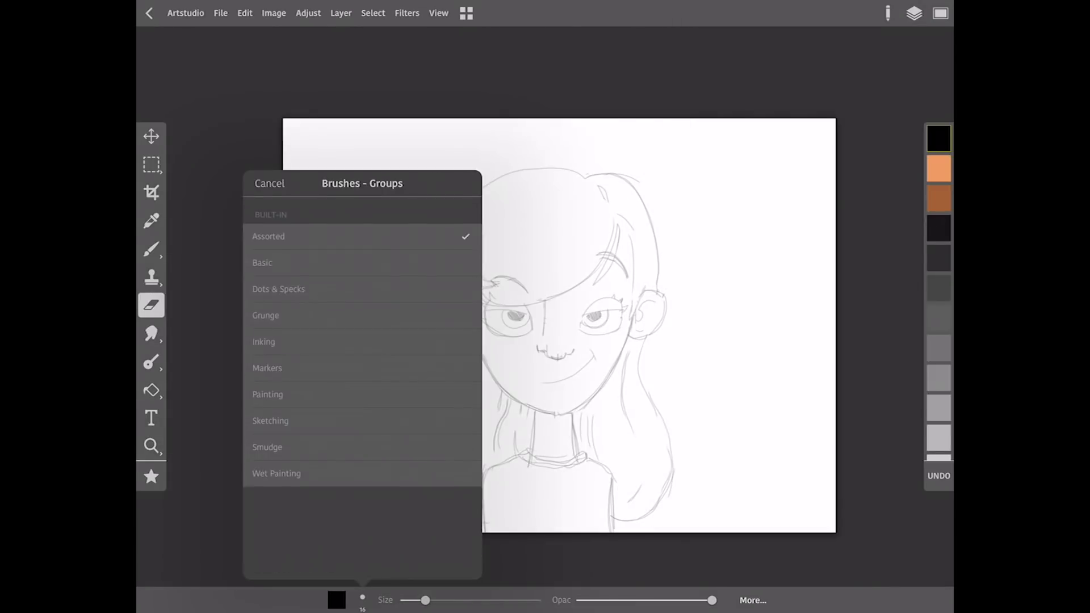
click(269, 184)
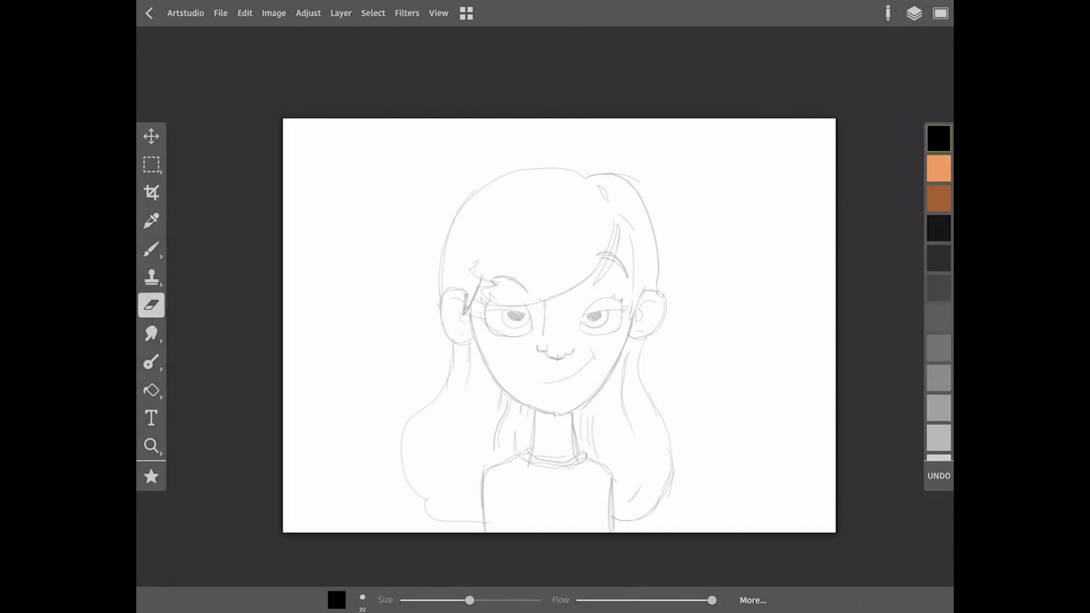
click(151, 250)
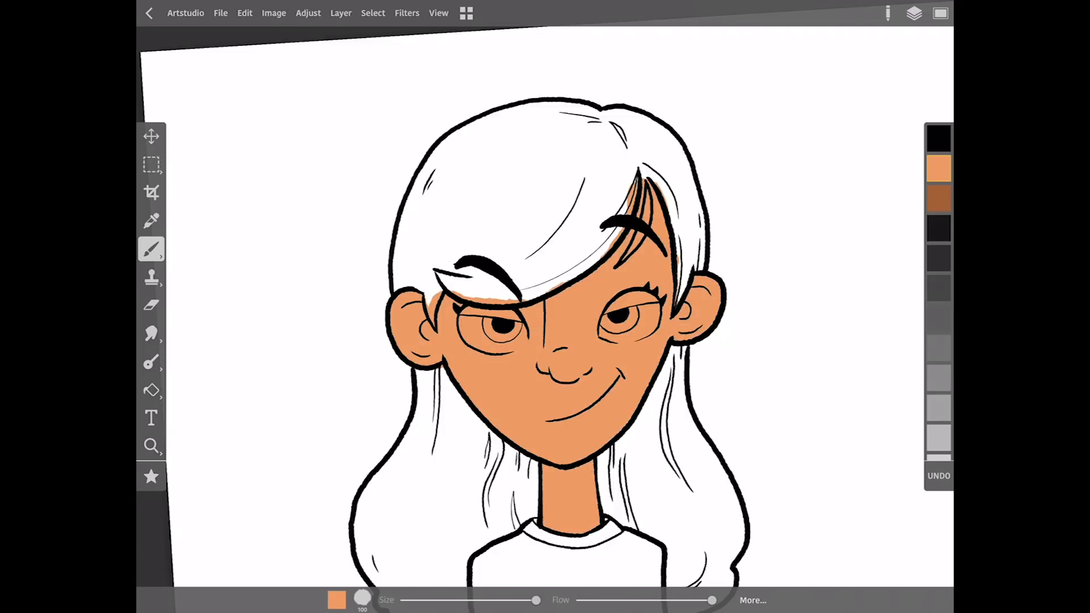
Step: Shade the skin, paint blue eyes, brown hair and outlines, teal shirt and a cream blob background
click(359, 600)
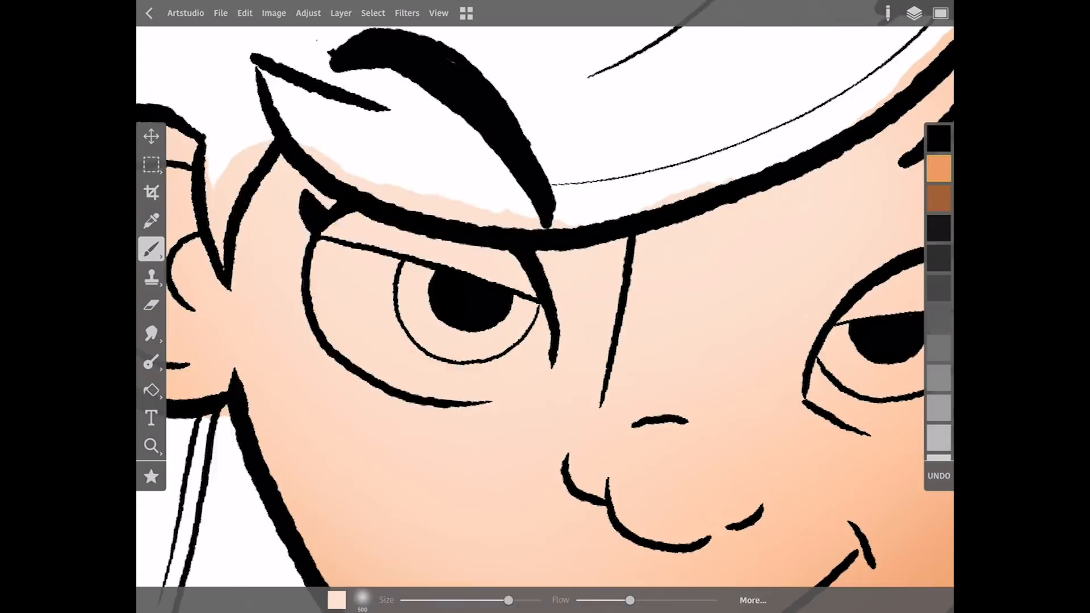
click(361, 601)
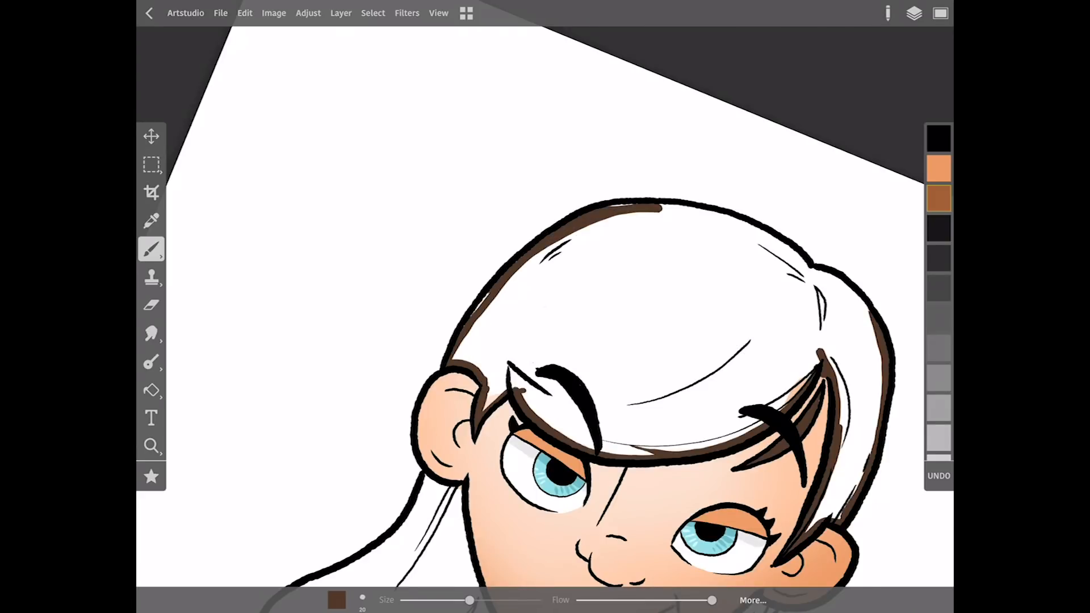
click(151, 391)
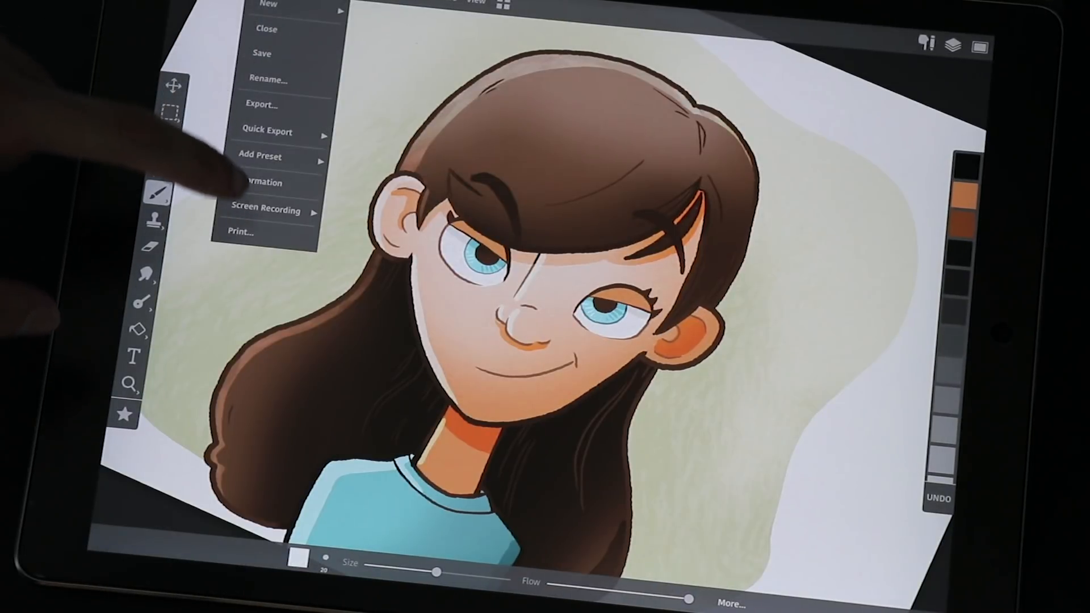
Step: Play back the screen recording, then reach a layer's effects from the Layers panel
click(266, 209)
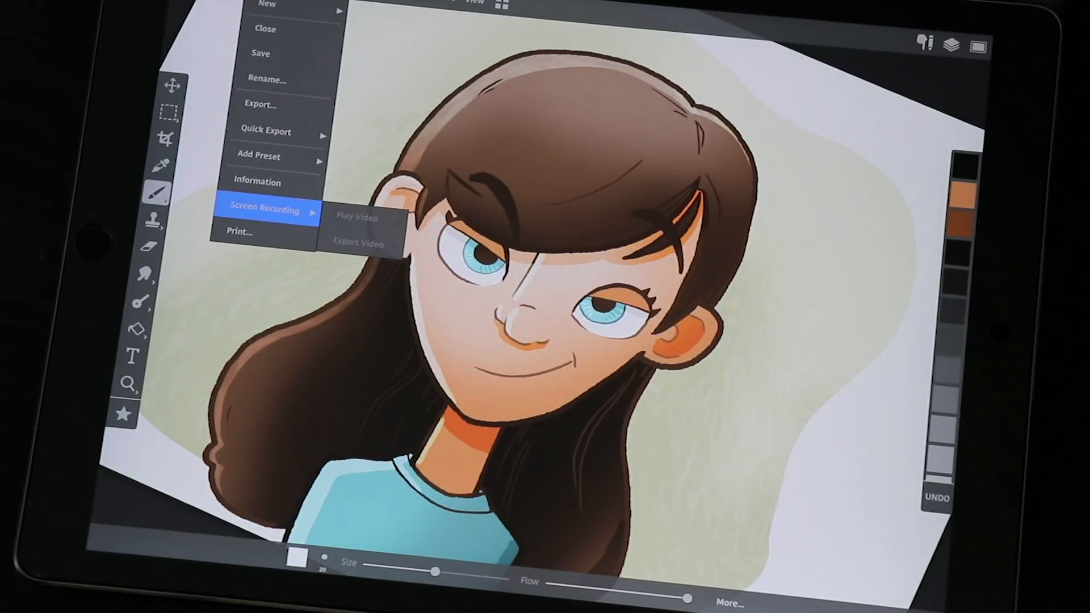
click(383, 5)
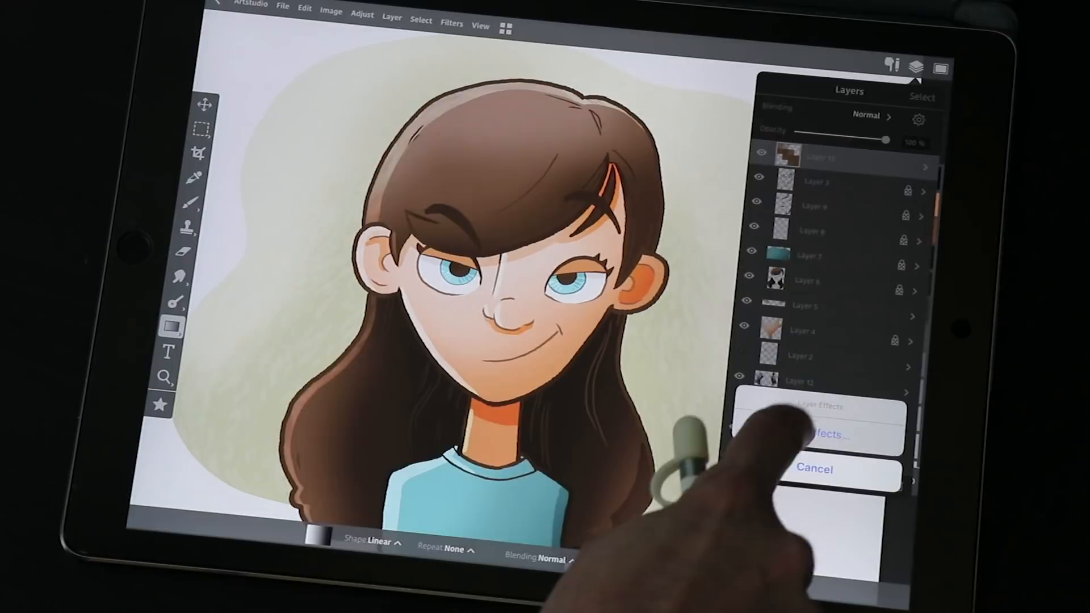
click(826, 436)
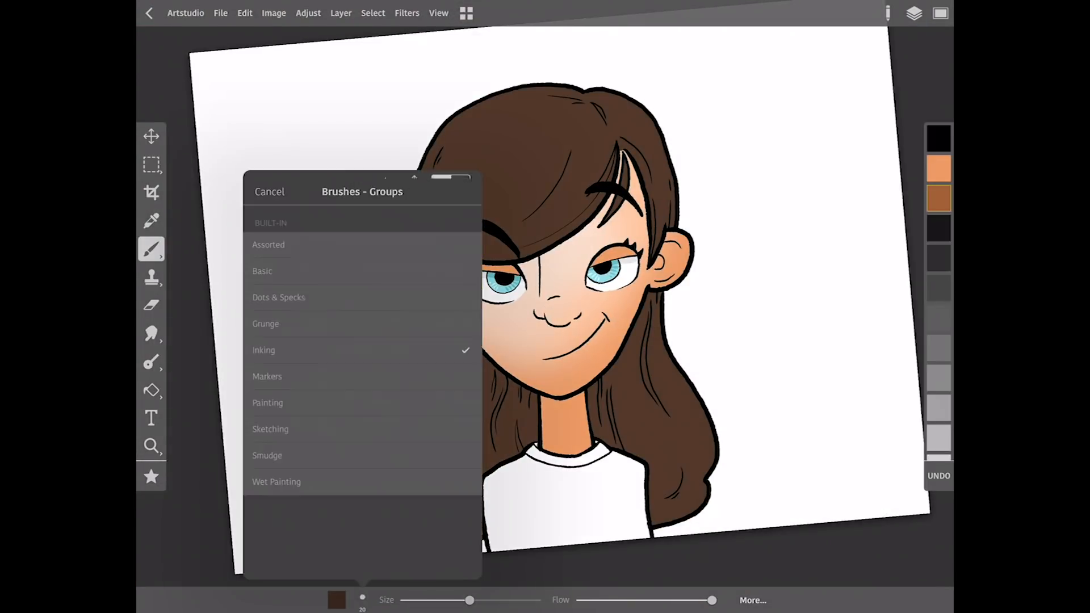
Step: Shade the hair with a soft airbrush and fill the shirt teal on a locked layer
click(268, 191)
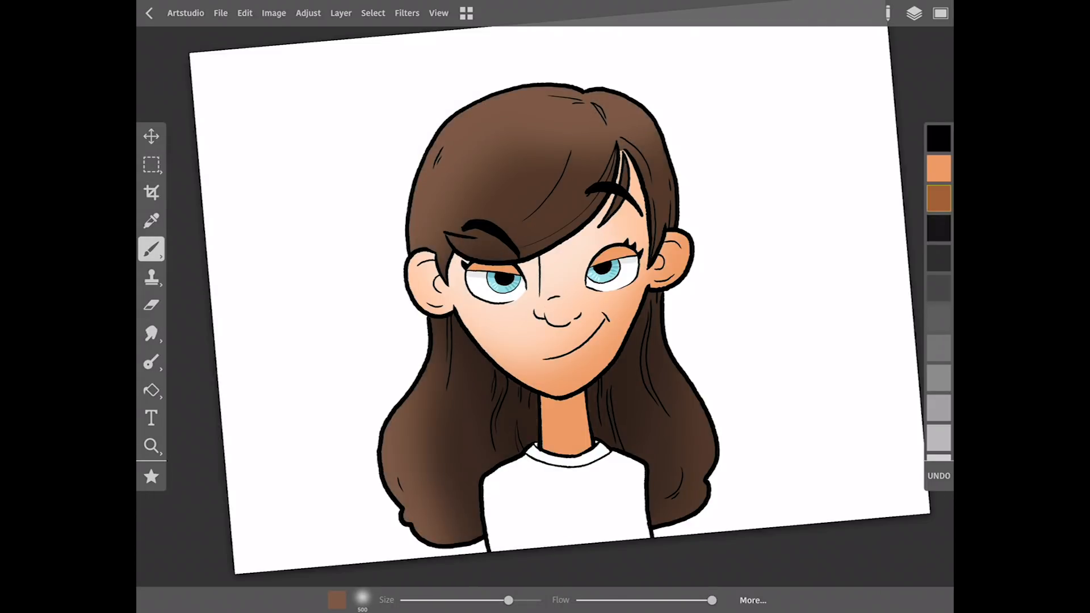
click(912, 12)
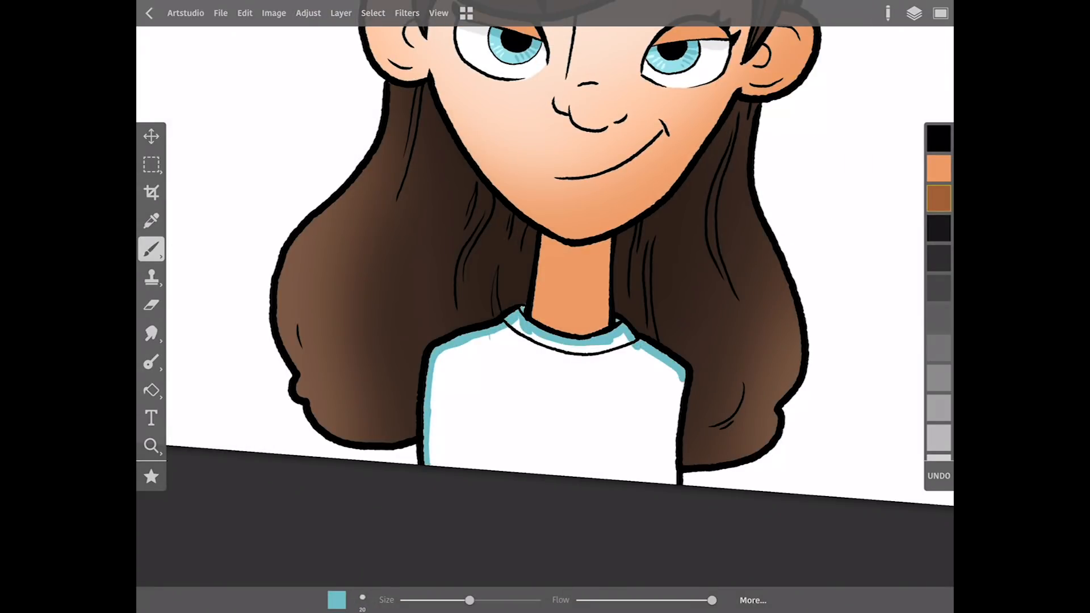
click(338, 600)
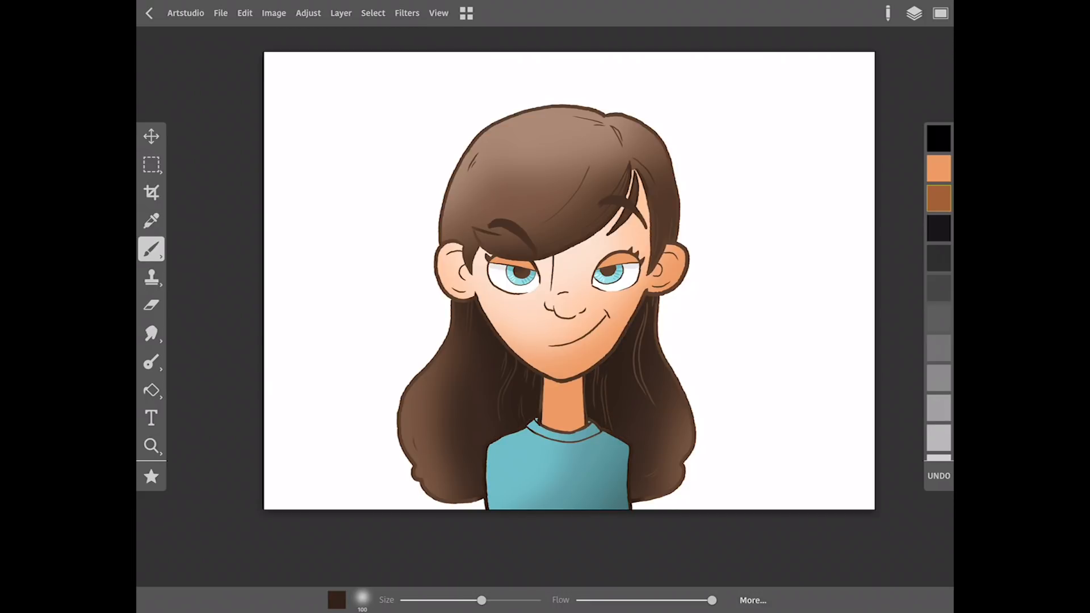
Step: Paint edge highlights on a new layer set to Overlay at 61%
click(339, 601)
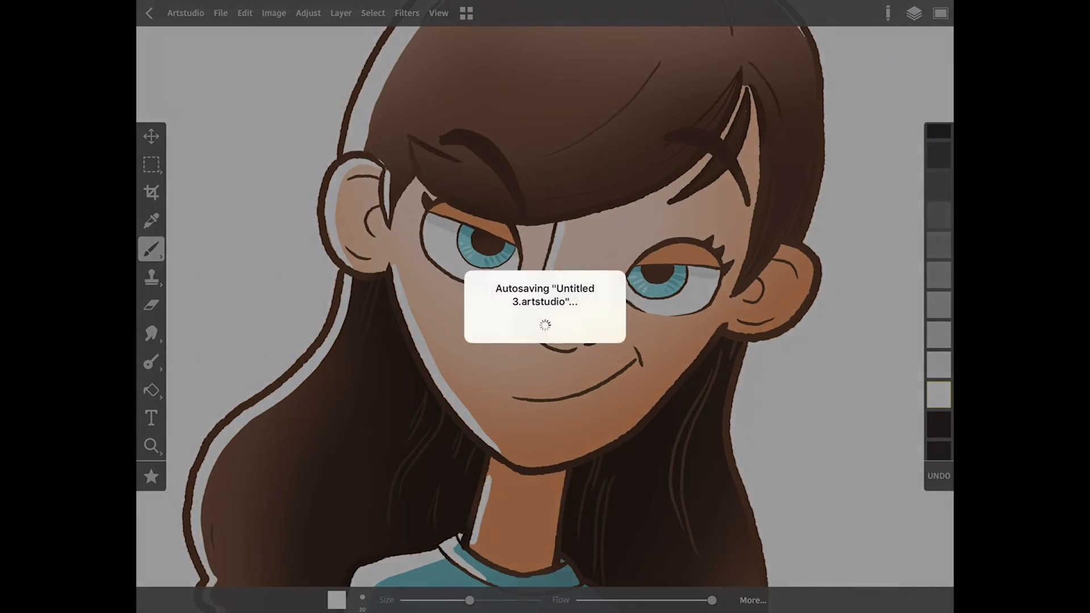
click(911, 12)
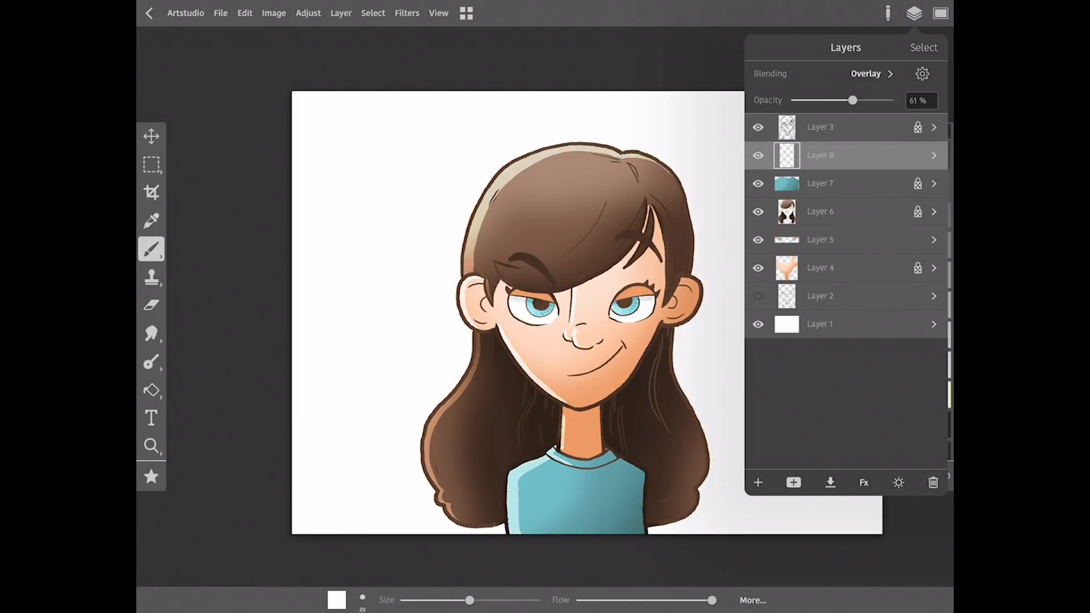
click(910, 14)
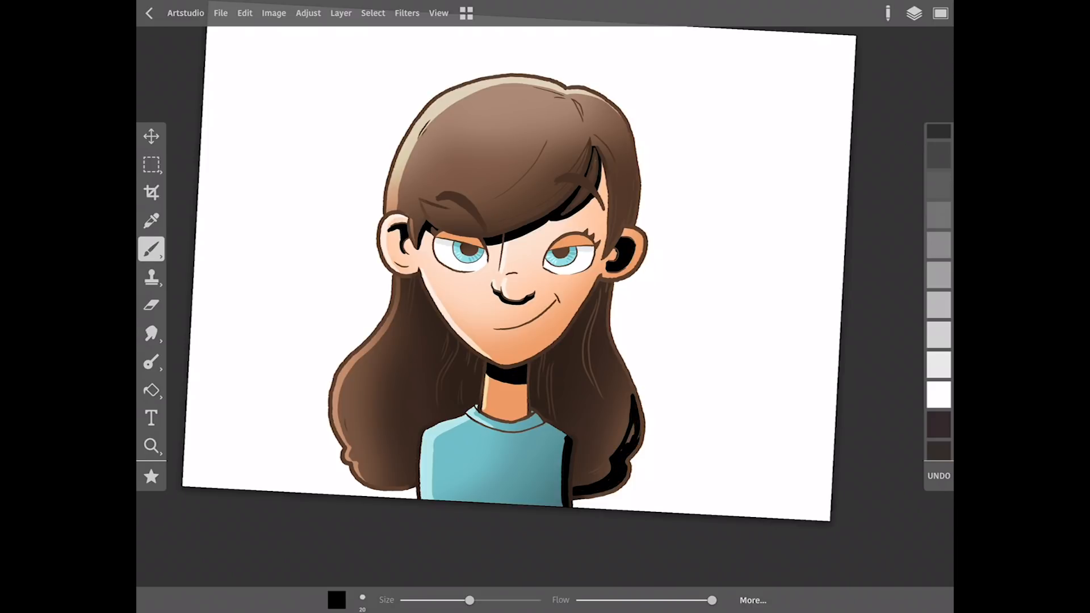
Step: Add a transparency-locked layer and paint orange accents in the ears and under the chin
click(913, 13)
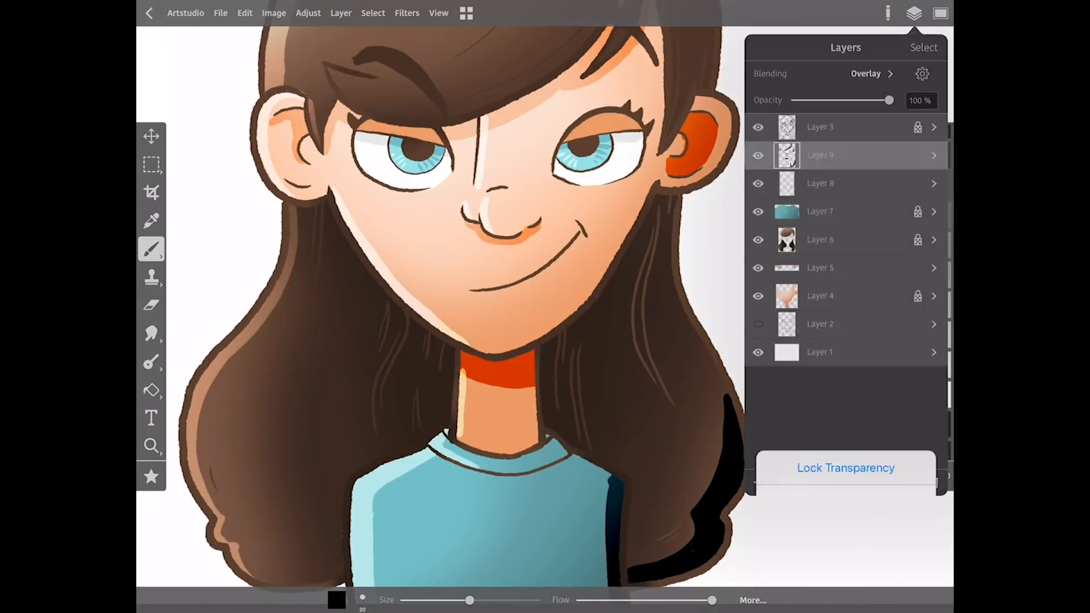
click(913, 13)
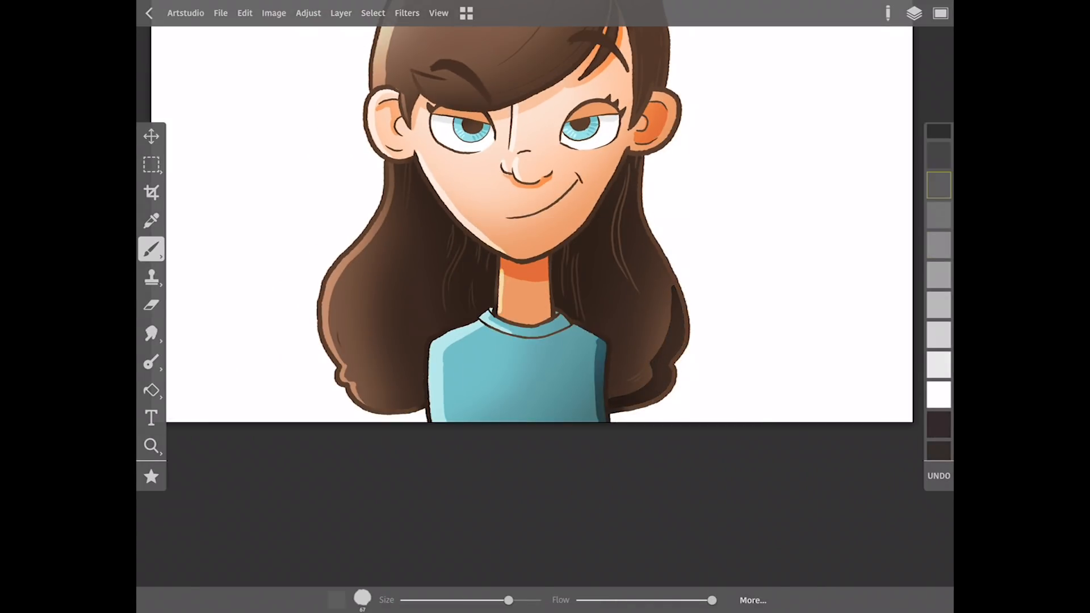
Step: Draw and fill a cream blob behind the girl on a new lower layer
click(913, 13)
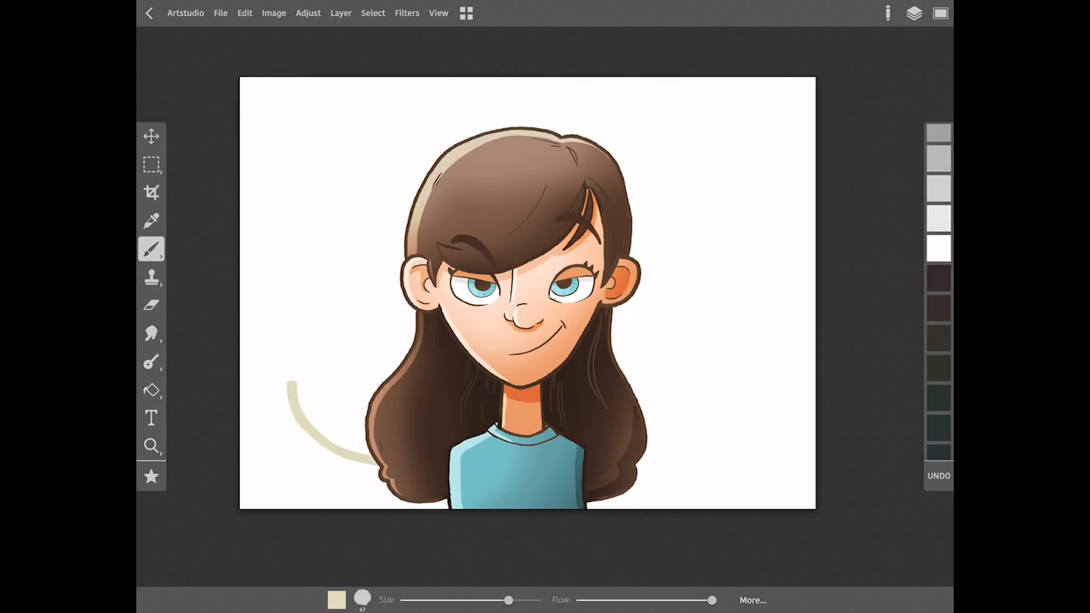
drag(306, 389, 724, 139)
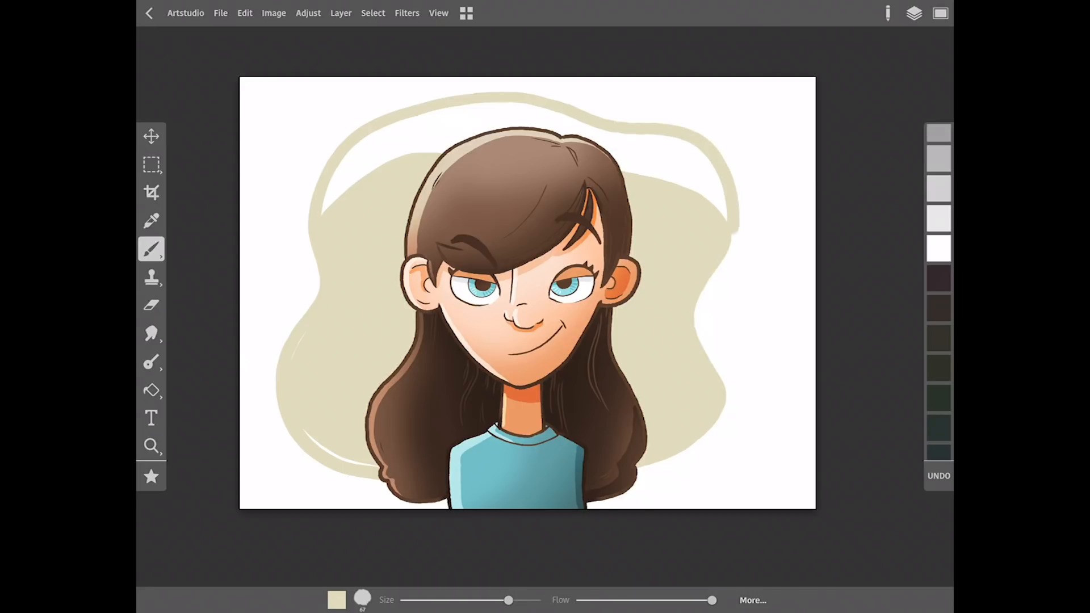
click(913, 14)
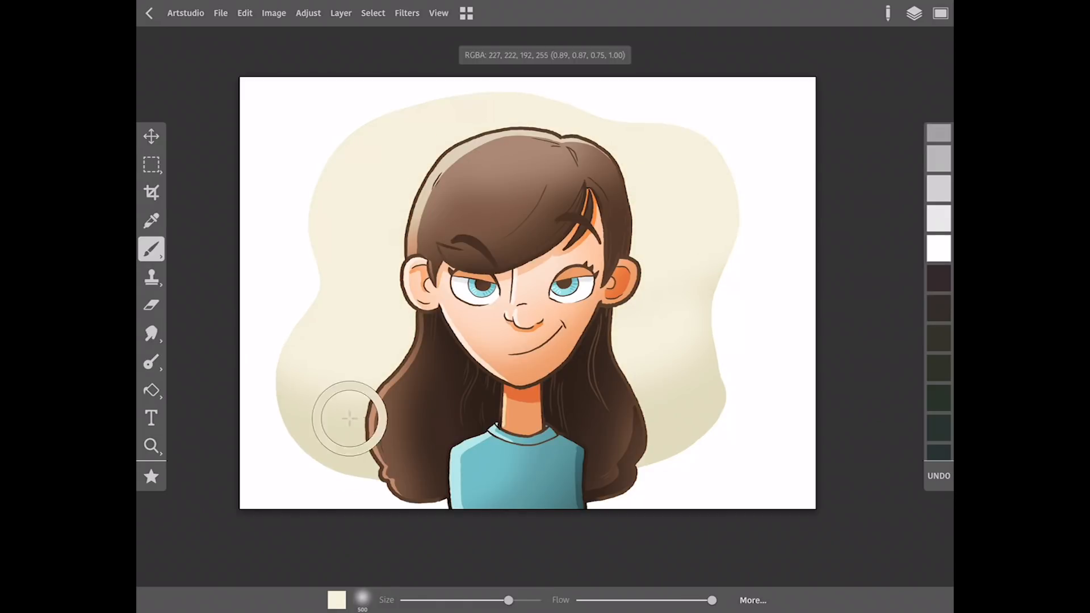
Step: Paint grunge texture over the blob and set that layer to Overlay at 31%
click(337, 600)
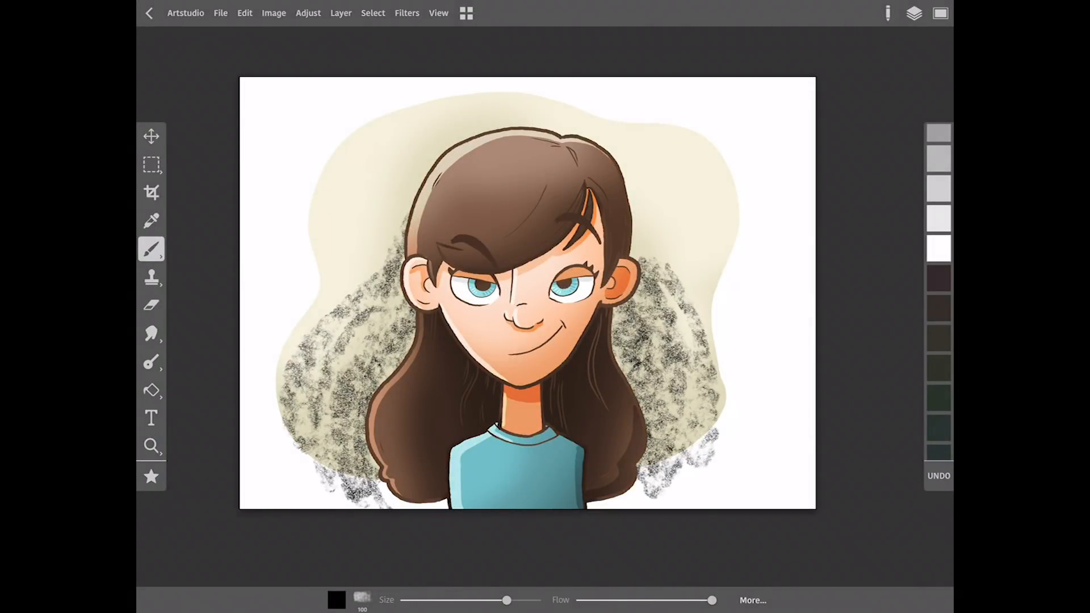
click(911, 12)
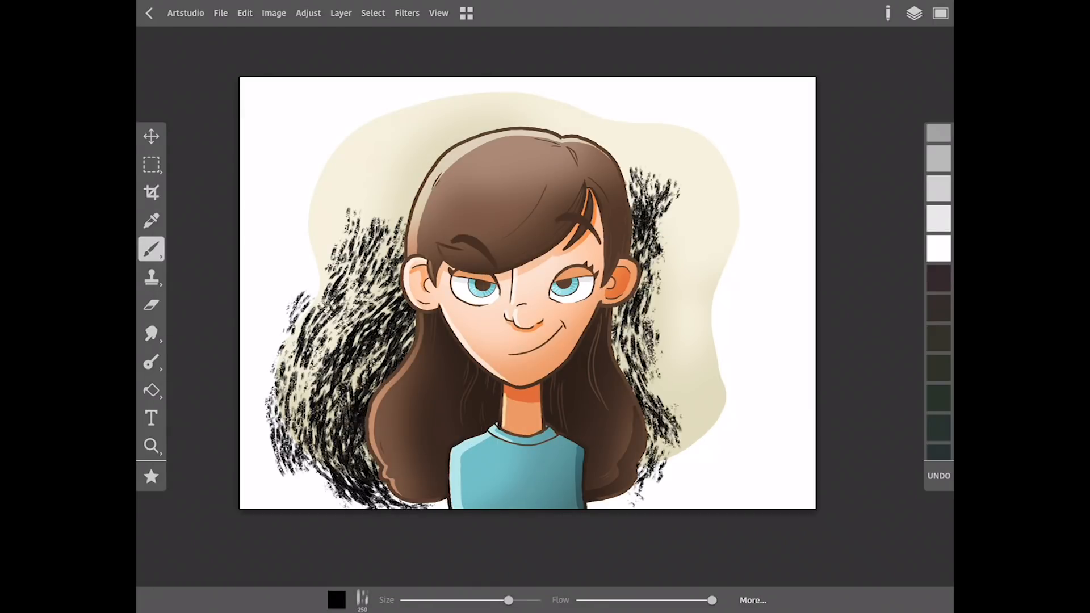
click(912, 13)
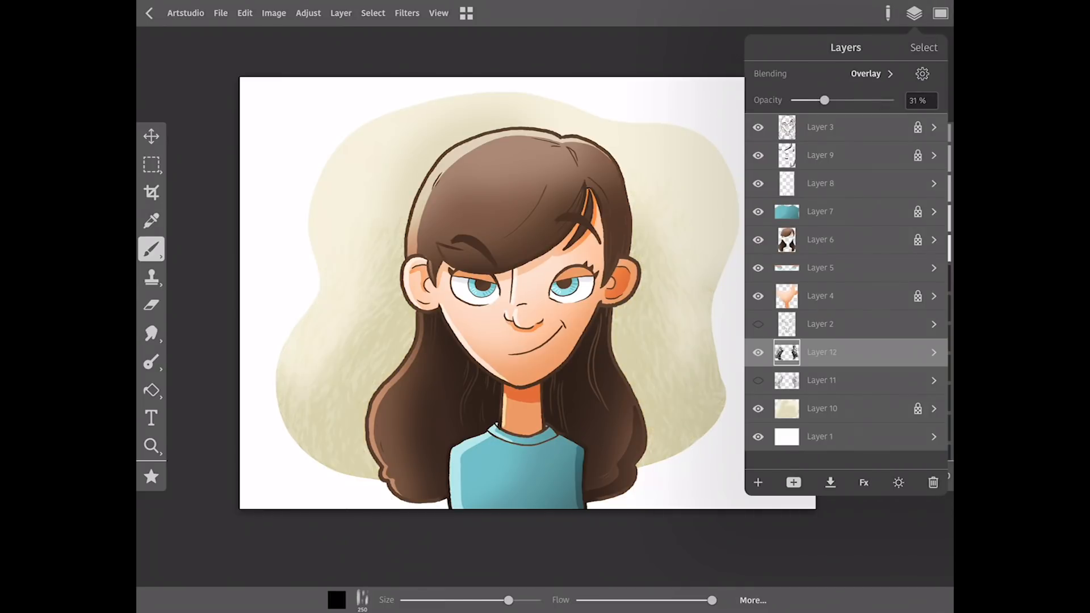
click(913, 13)
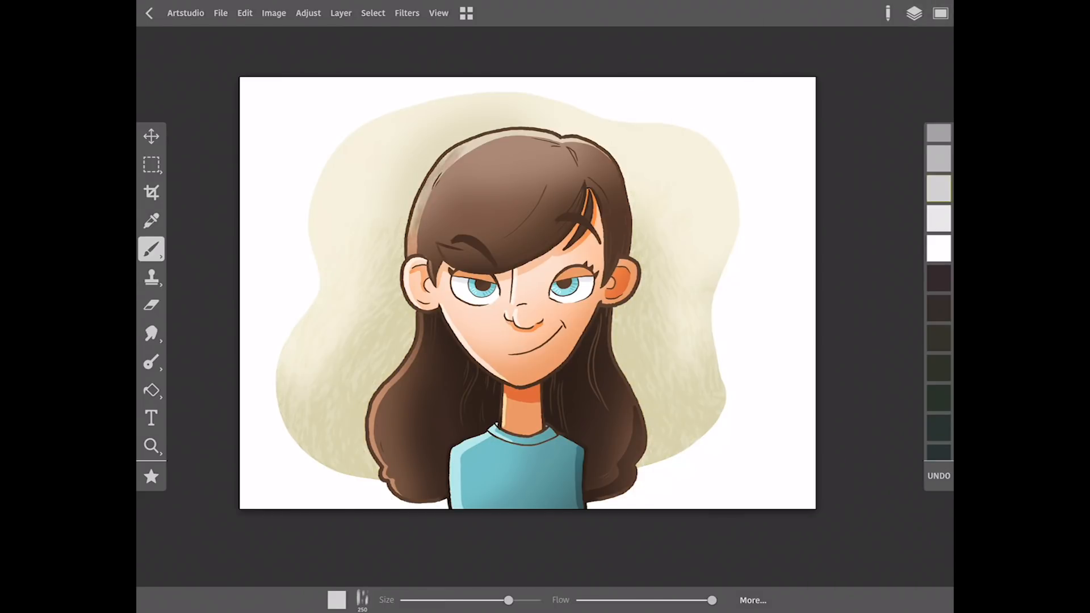